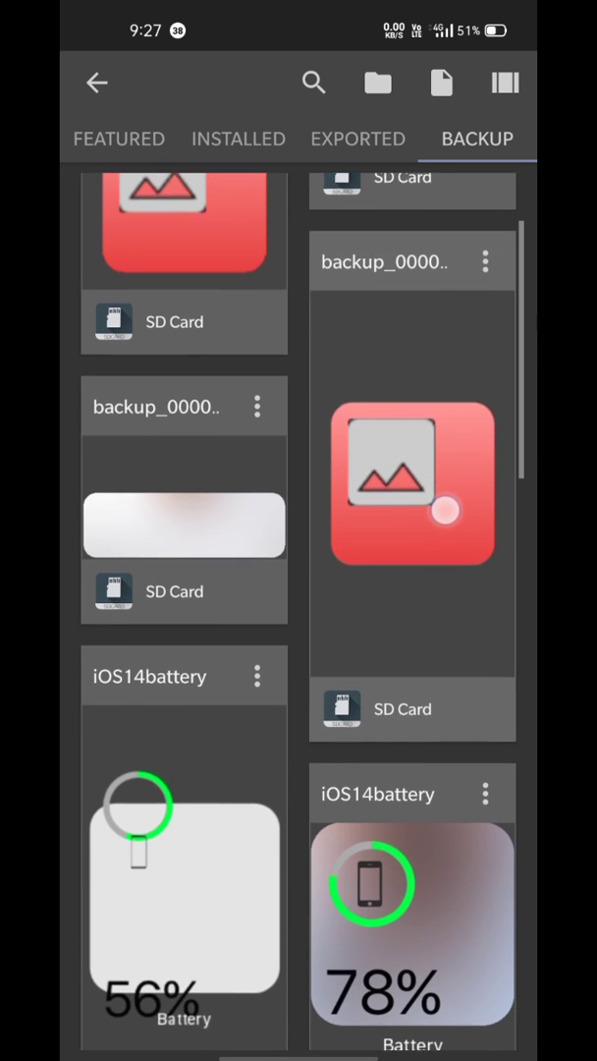
Step: Set the white square's width to 340 and its corners to 40
scroll(up, 3)
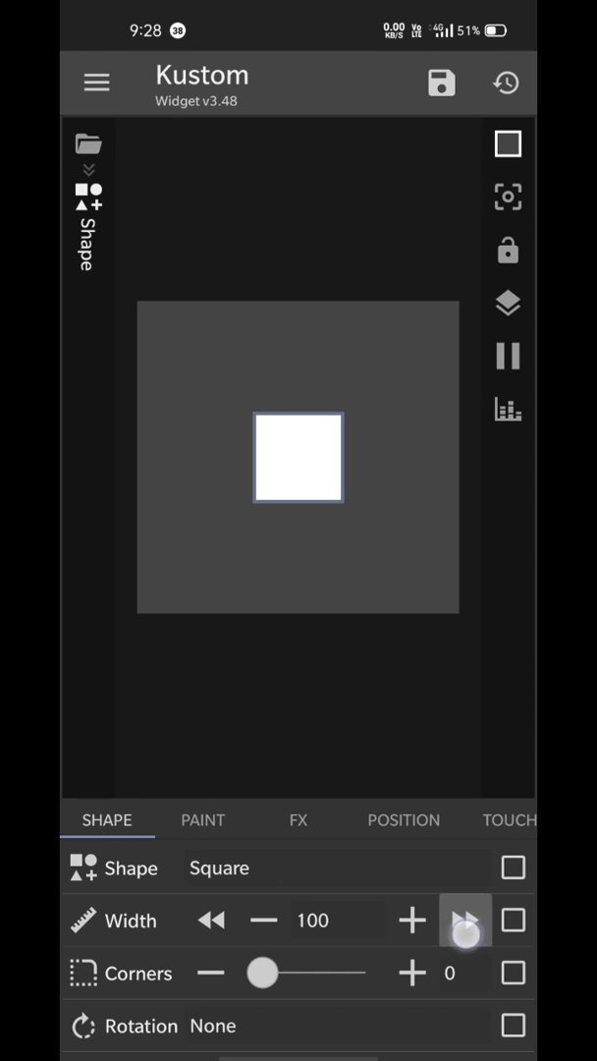
click(463, 919)
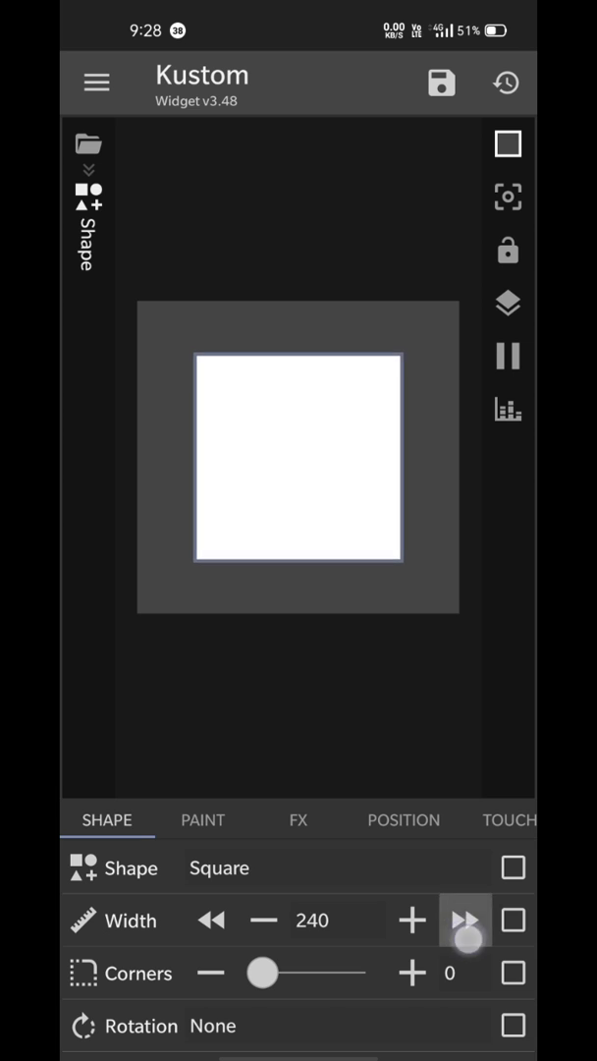
click(464, 919)
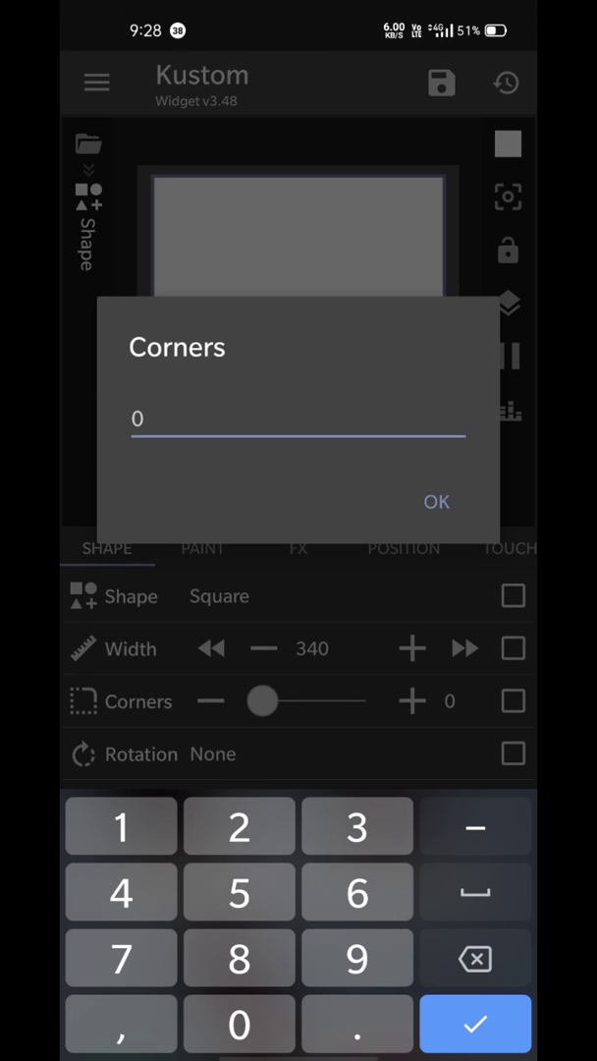
click(475, 1024)
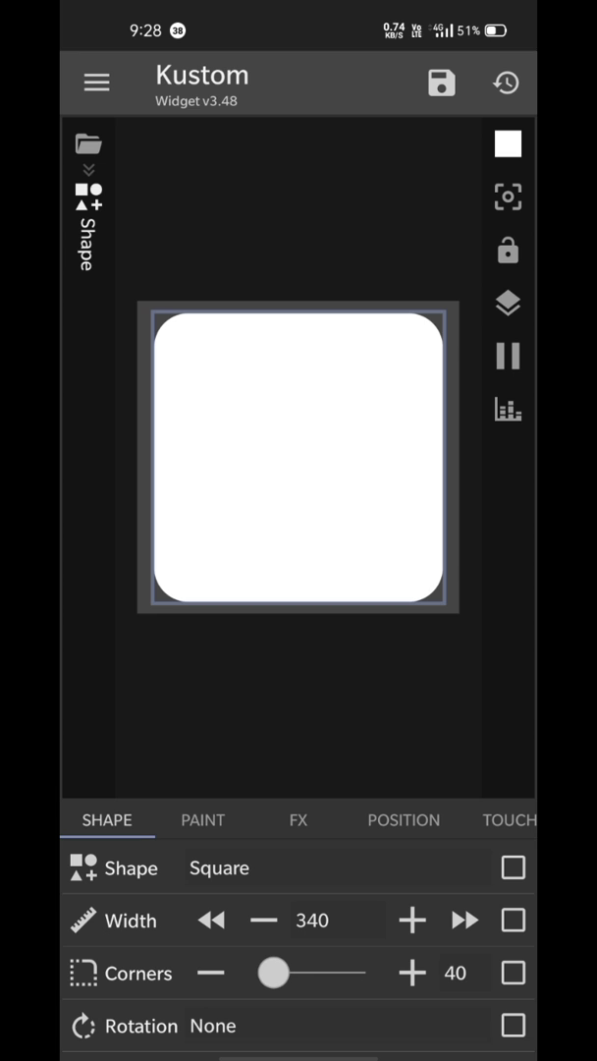
Step: Set the rounded square's FX mask to Clip Next Module
click(296, 819)
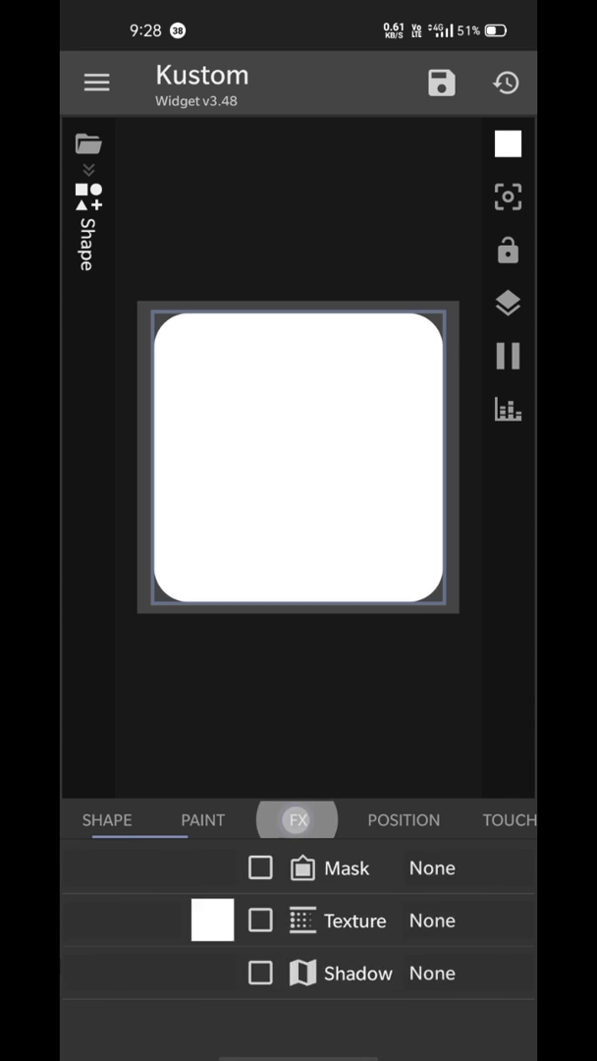
click(346, 867)
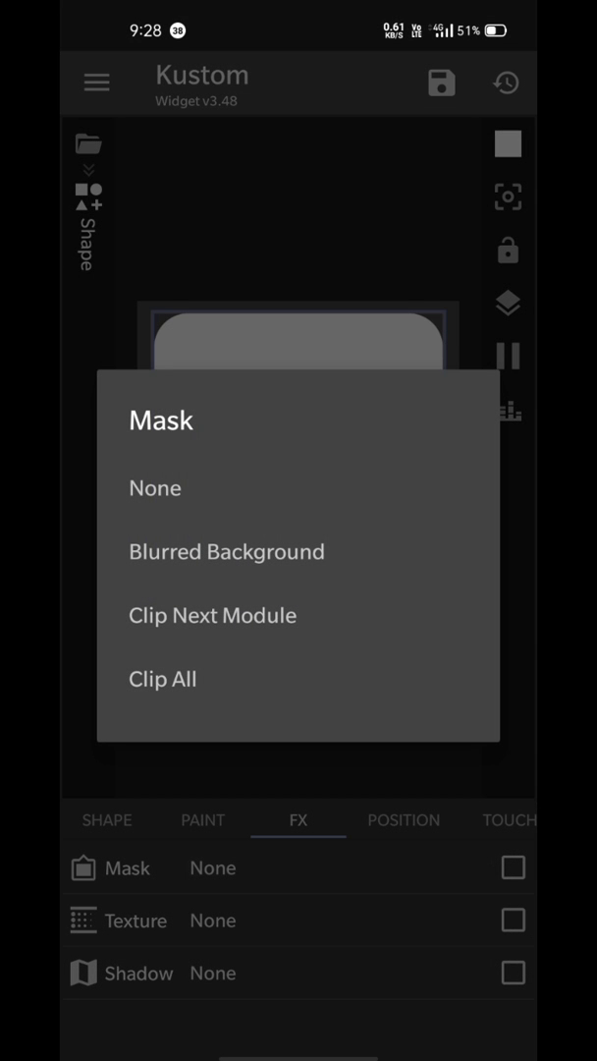
click(213, 613)
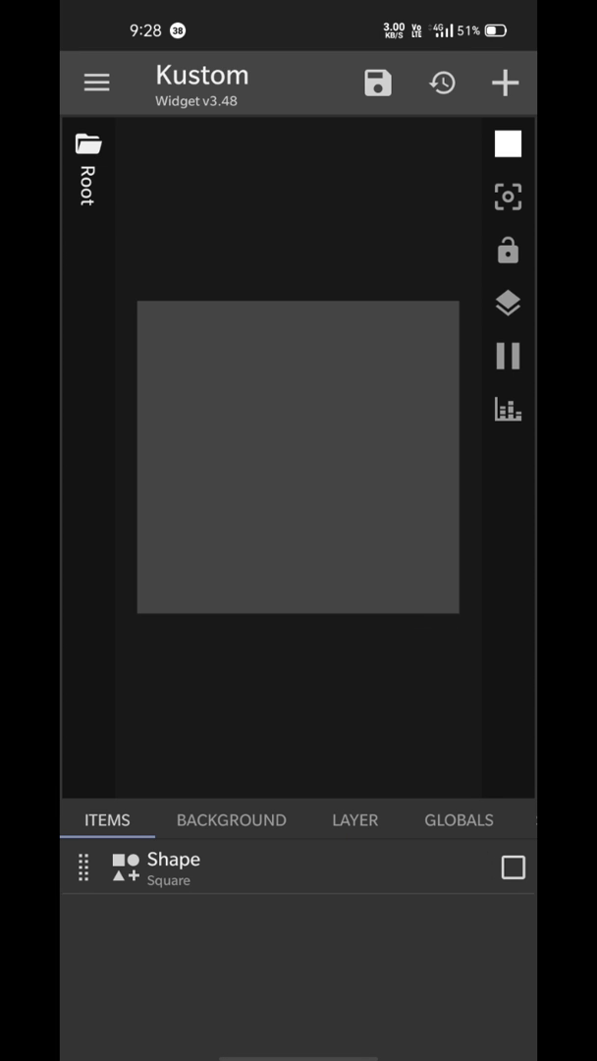
Step: Add an Image item below the shape and pick a wallpaper picture for it
click(505, 83)
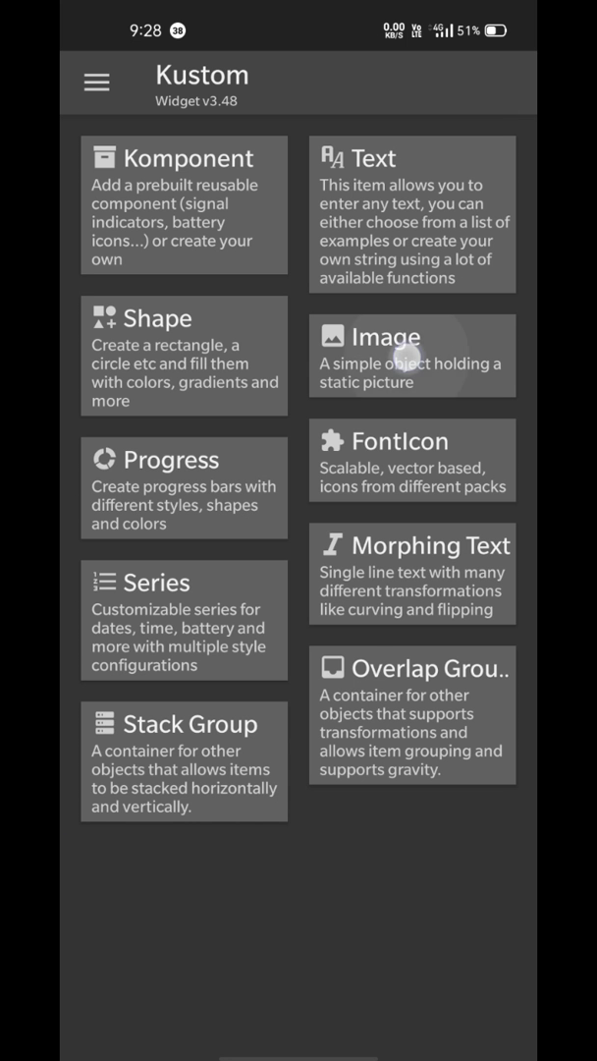
click(413, 353)
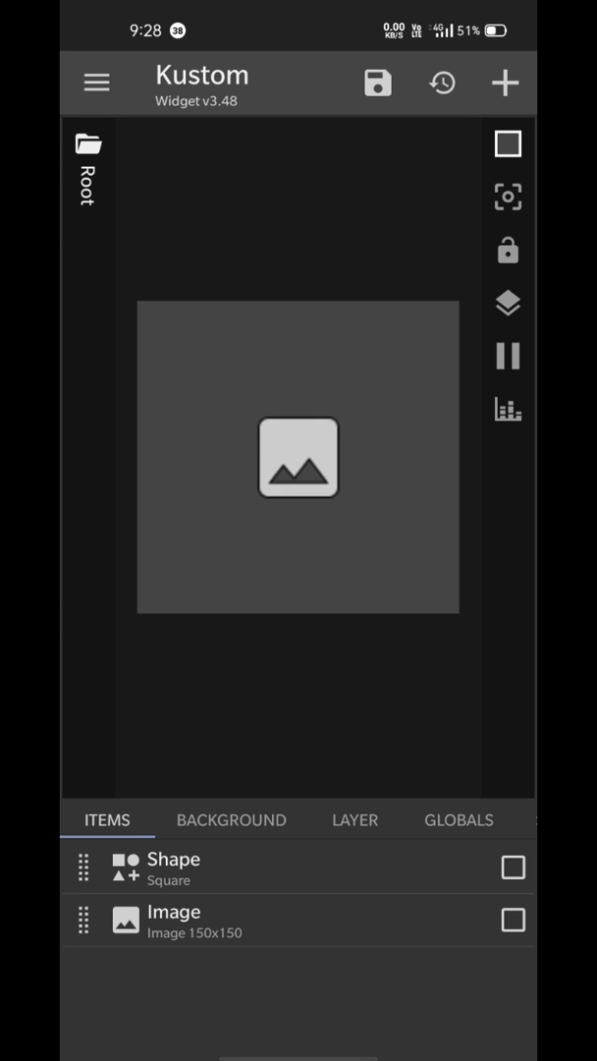
click(175, 920)
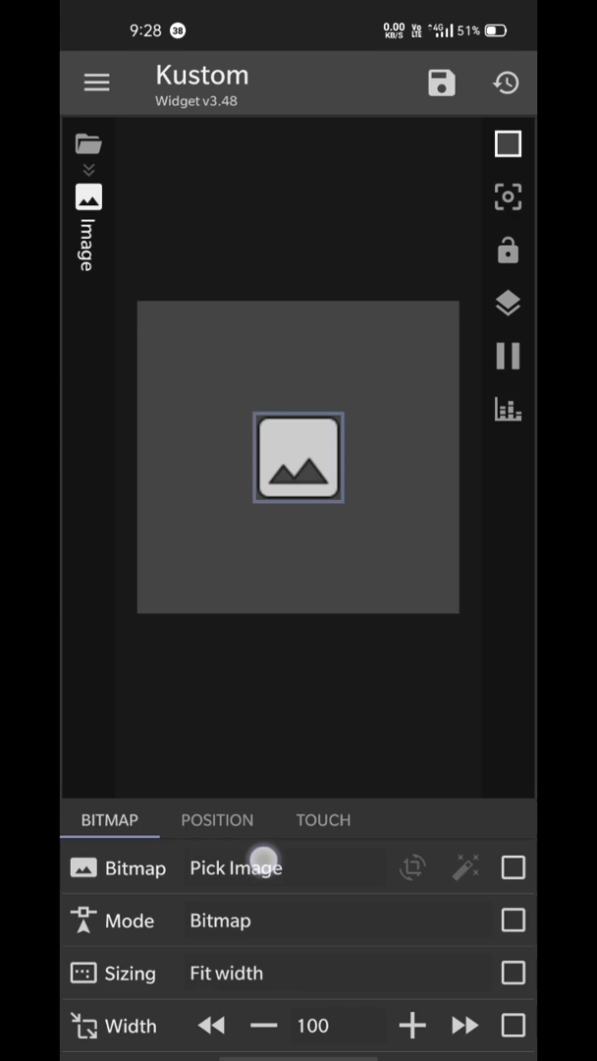
click(235, 867)
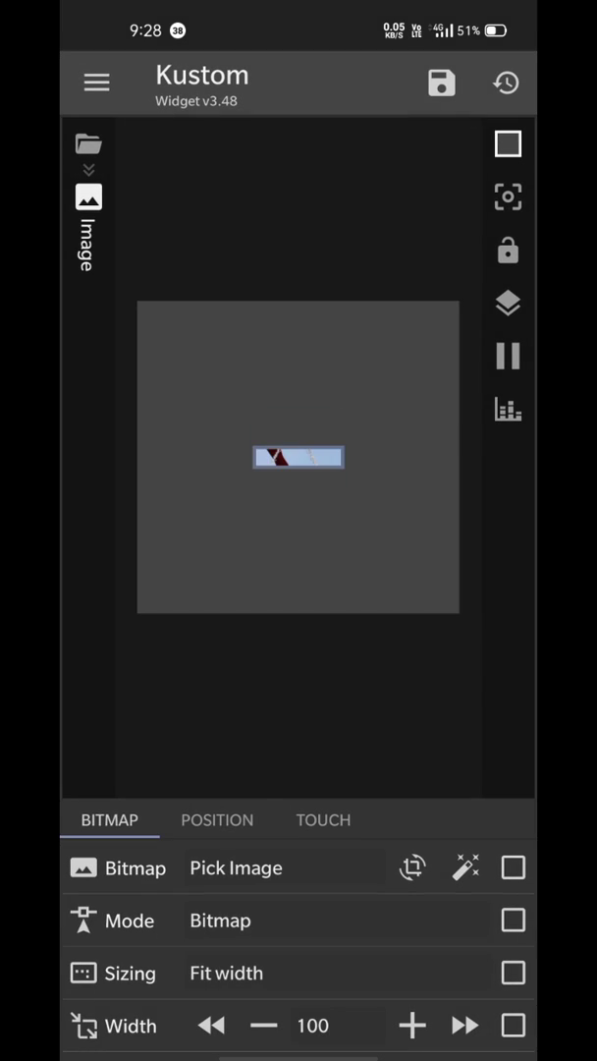
Step: Crop the Spider-Man wallpaper to the top-left region around his head and shoulder
click(236, 866)
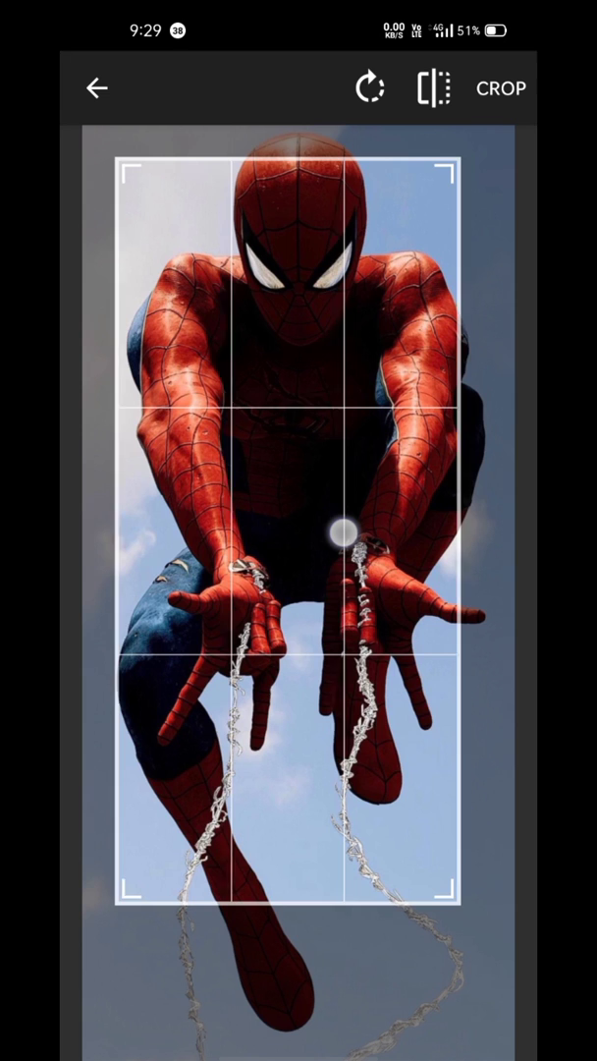
drag(342, 530, 304, 371)
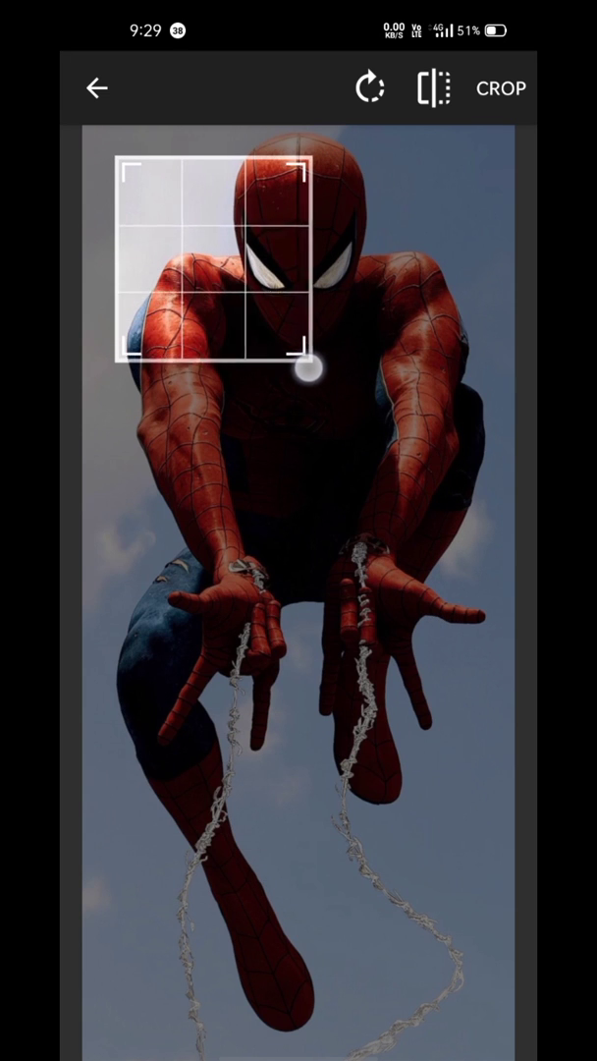
drag(309, 369, 312, 389)
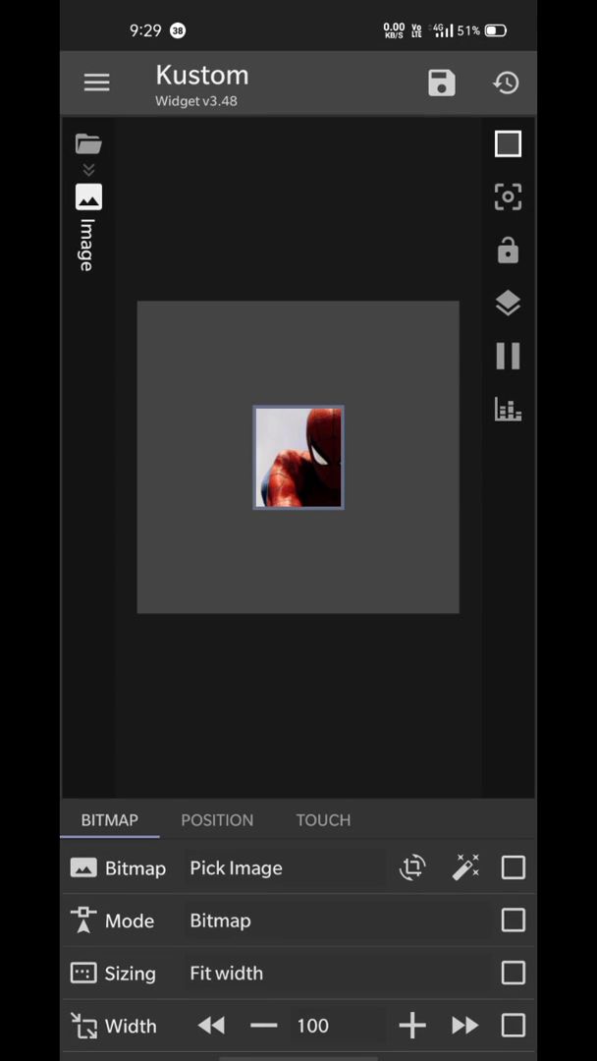
Step: Widen the image to 350 and blur it at 200, then return to Root
click(464, 1025)
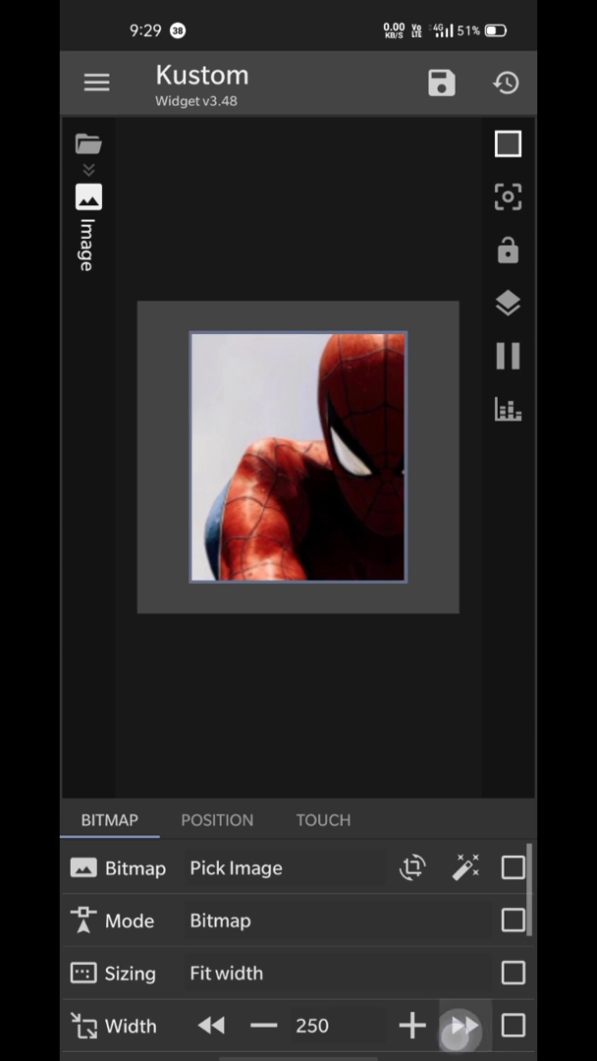
click(463, 1026)
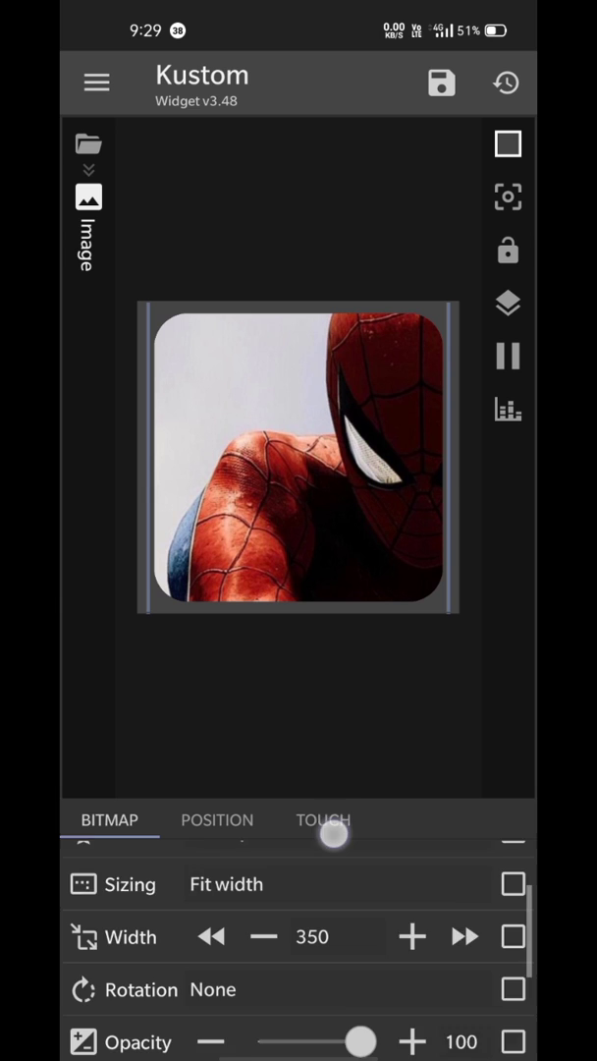
scroll(down, 3)
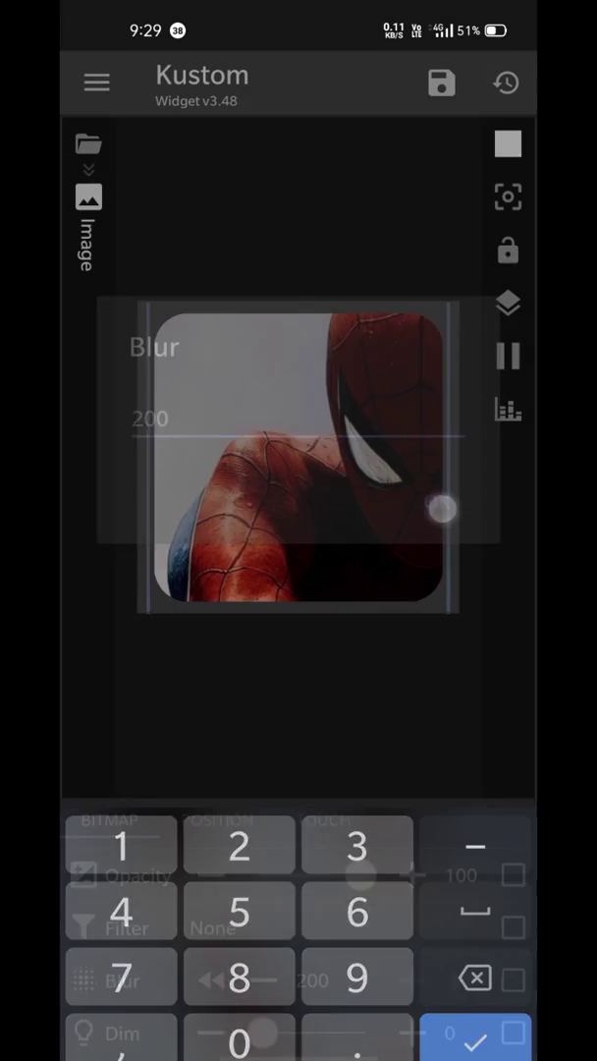
click(475, 1037)
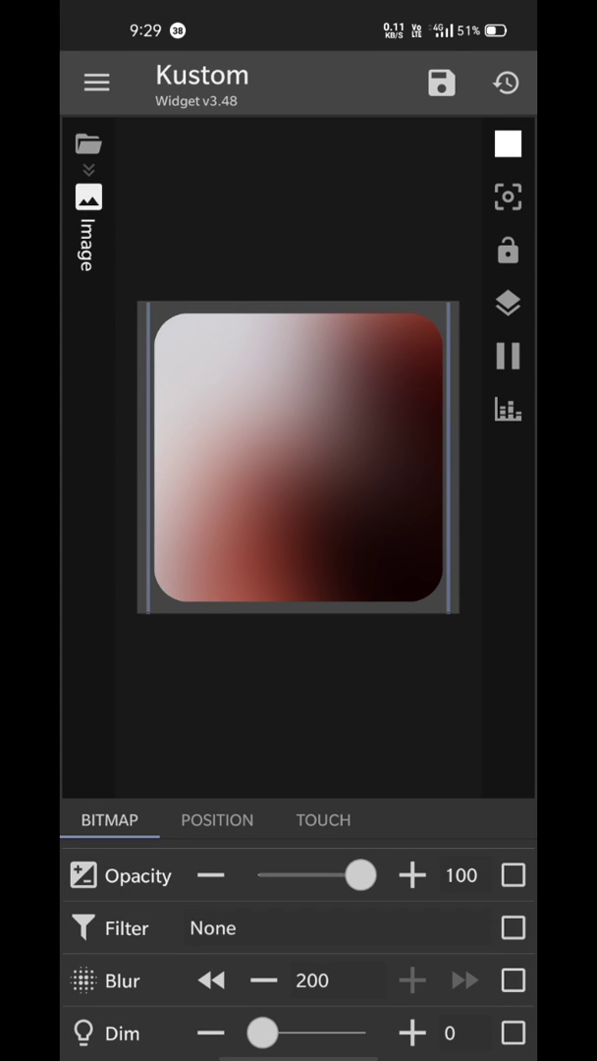
click(440, 83)
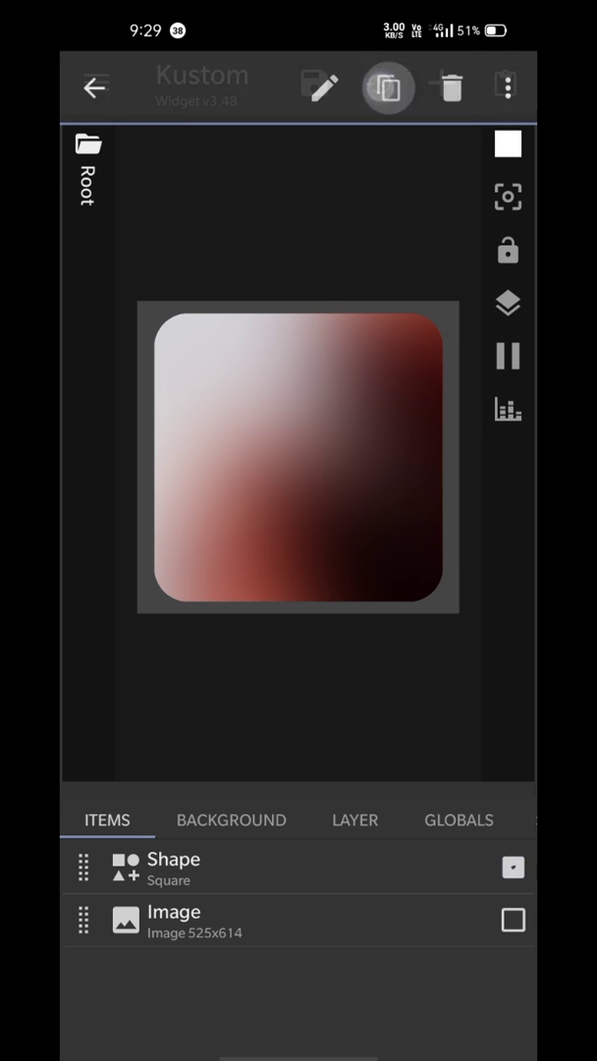
Step: Paste a copy of the rounded square, set its mask to None and lower its white colour to about half alpha
click(389, 87)
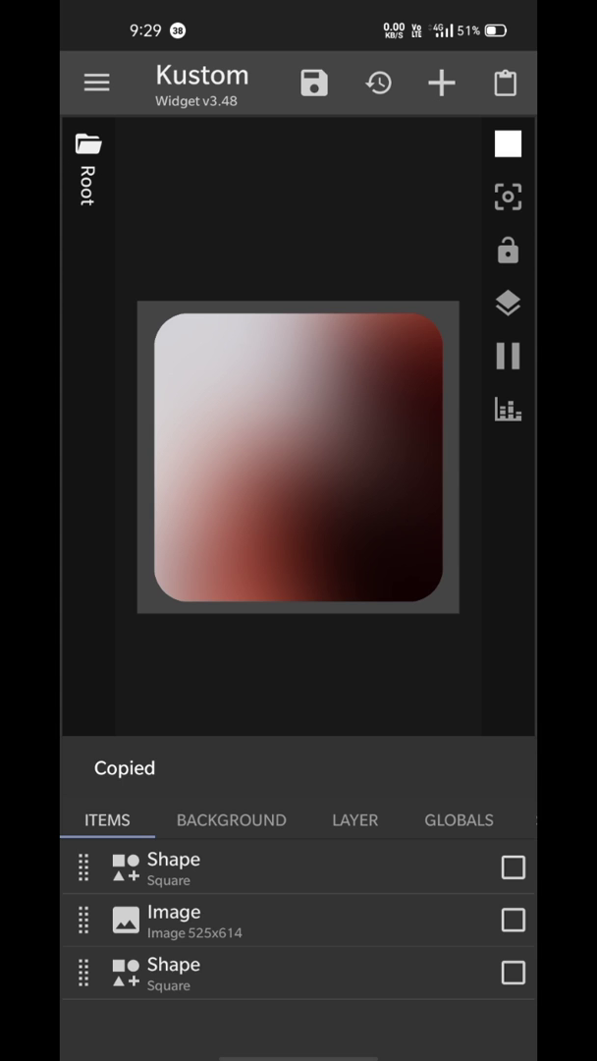
click(173, 860)
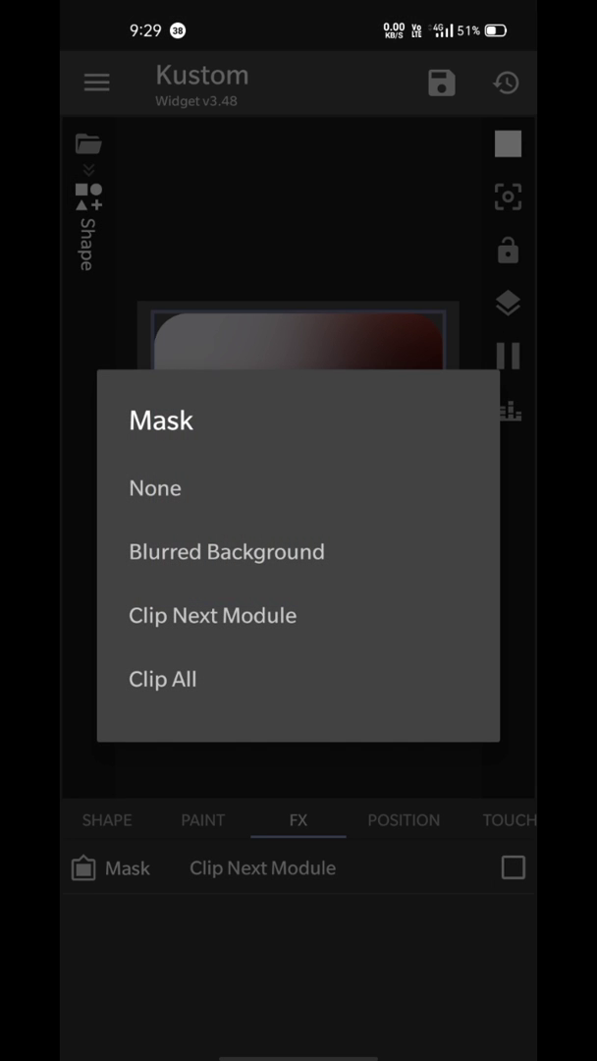
click(155, 487)
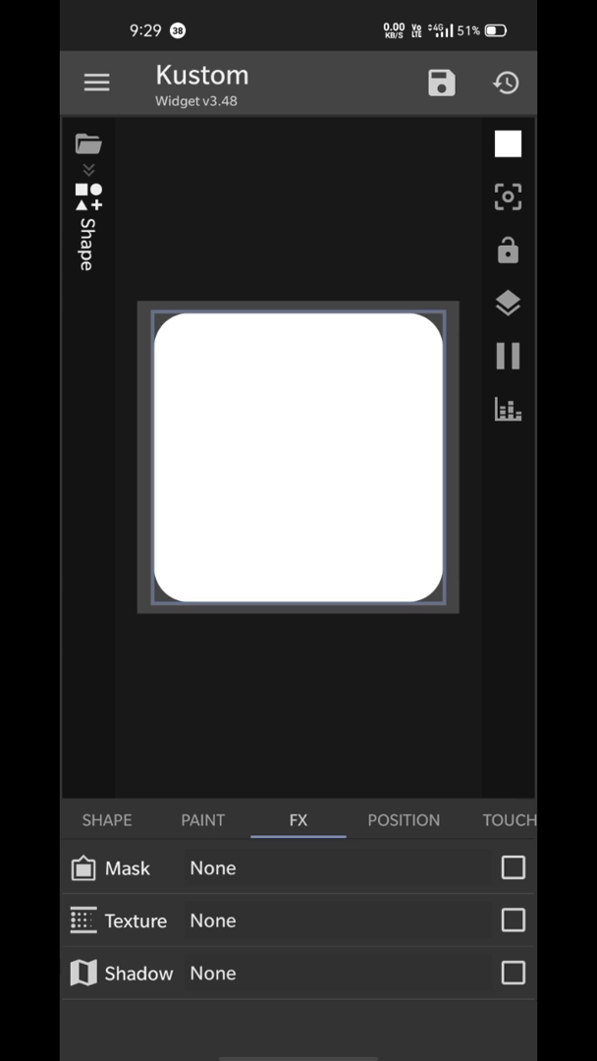
click(202, 819)
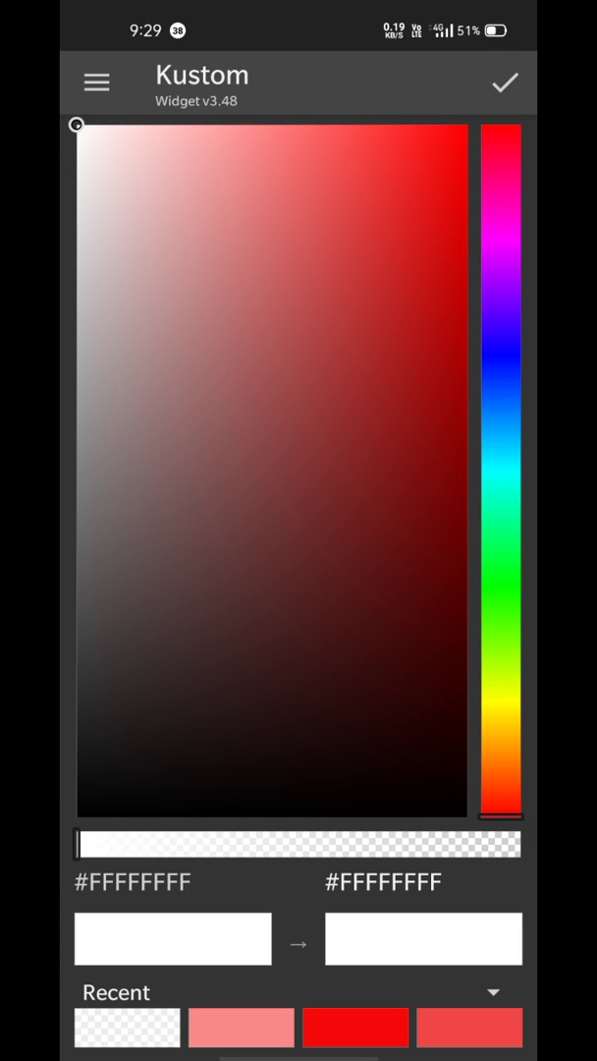
drag(82, 841, 271, 840)
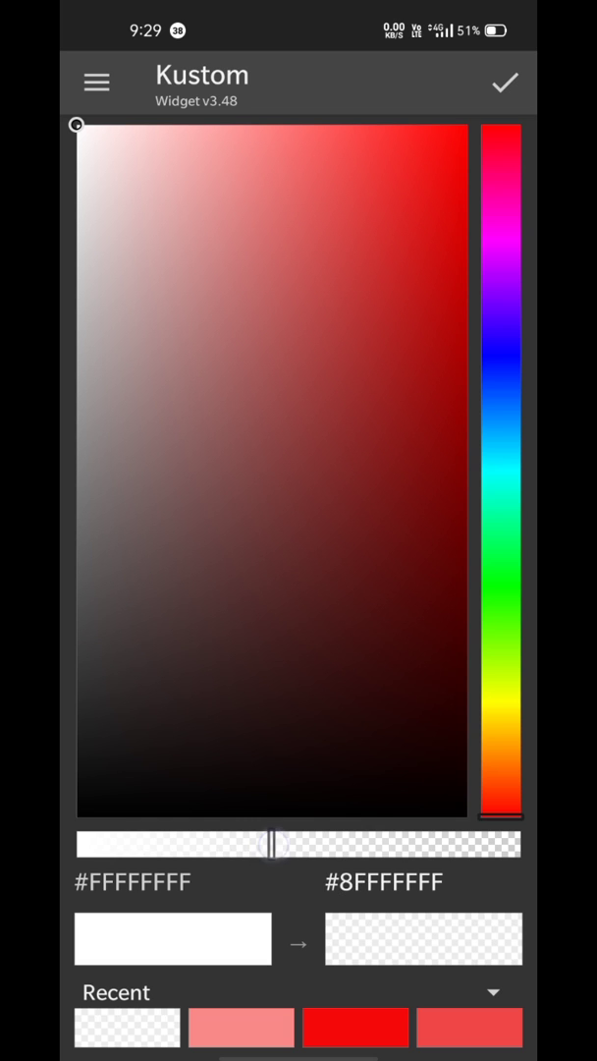